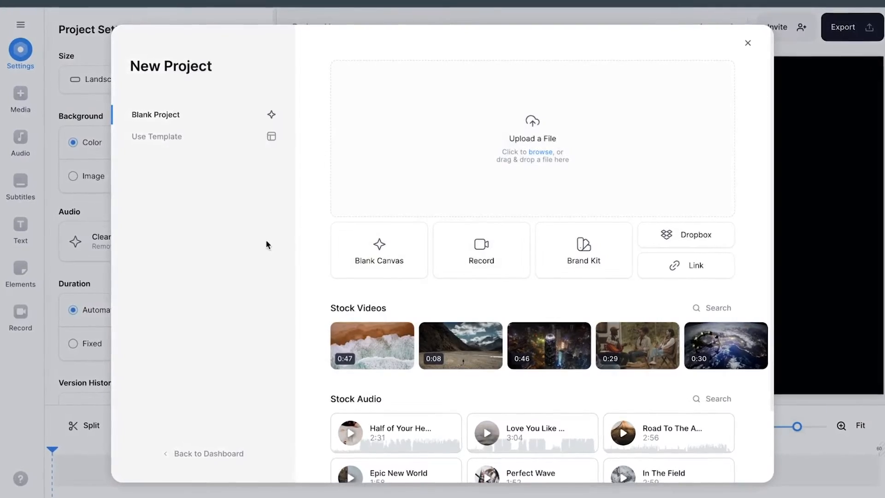
Step: Upload the IMG_1001.mov talking-head clip from the computer into a new project
click(530, 138)
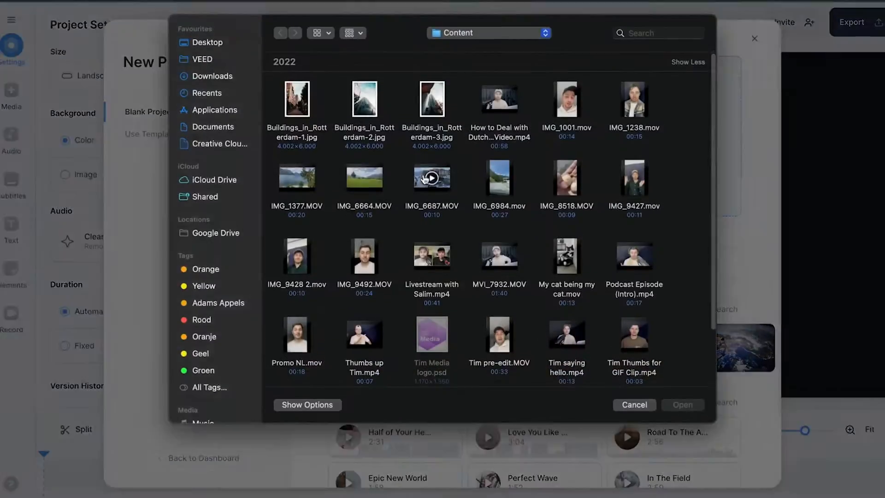
click(570, 99)
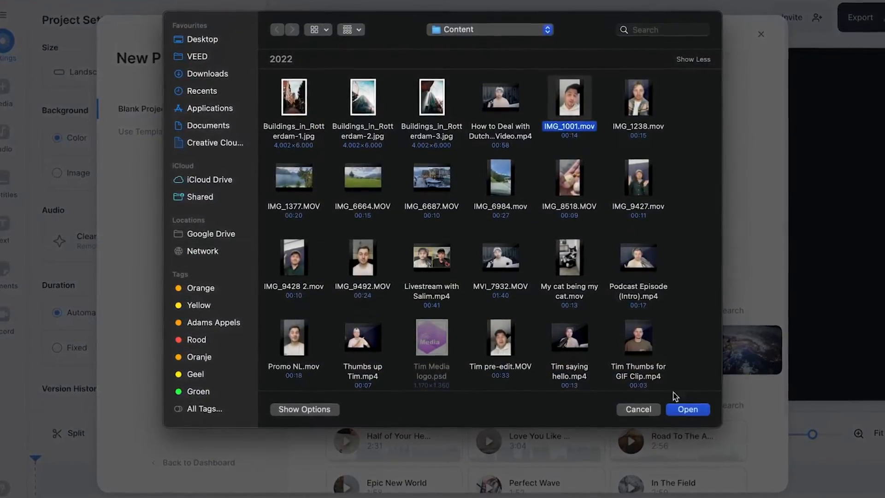
click(686, 410)
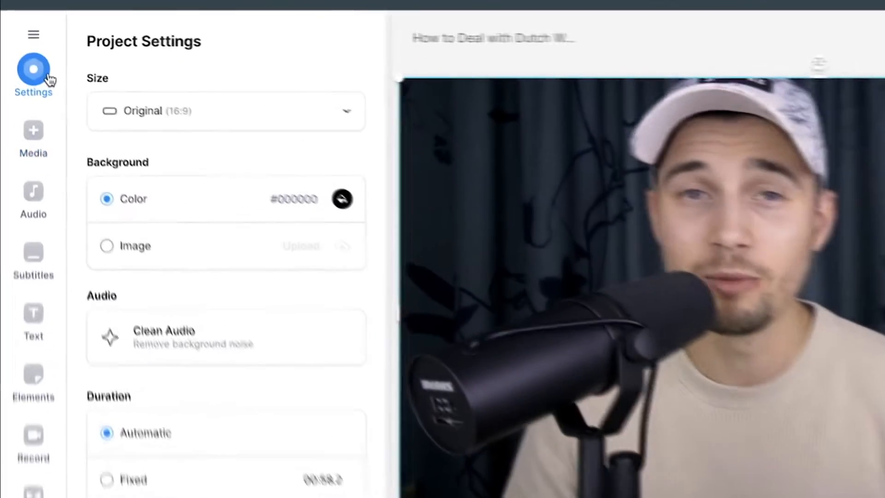
Step: Set the canvas size to YouTube Short (9:16) for a vertical video
click(226, 110)
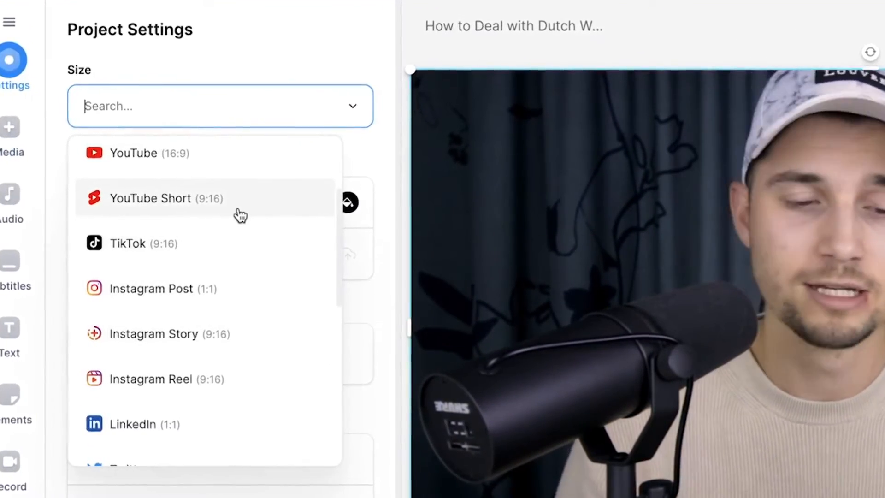
click(164, 198)
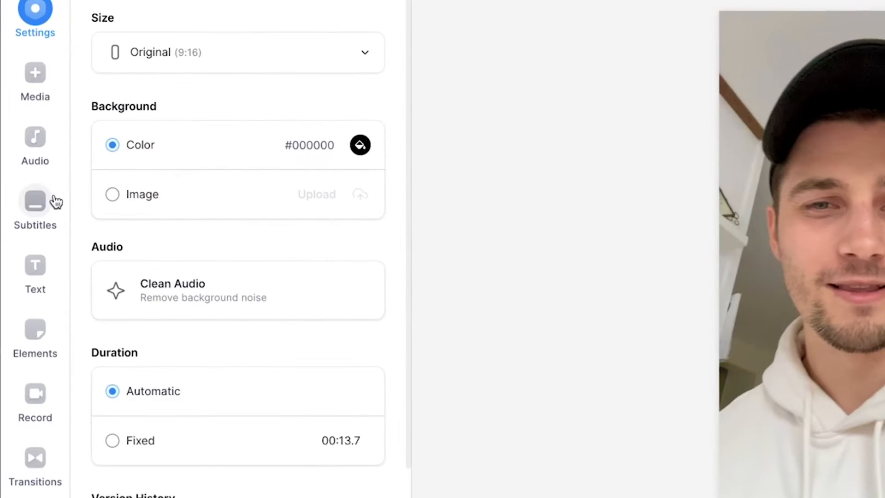
Step: Generate automatic English subtitles from the clip's speech
click(34, 202)
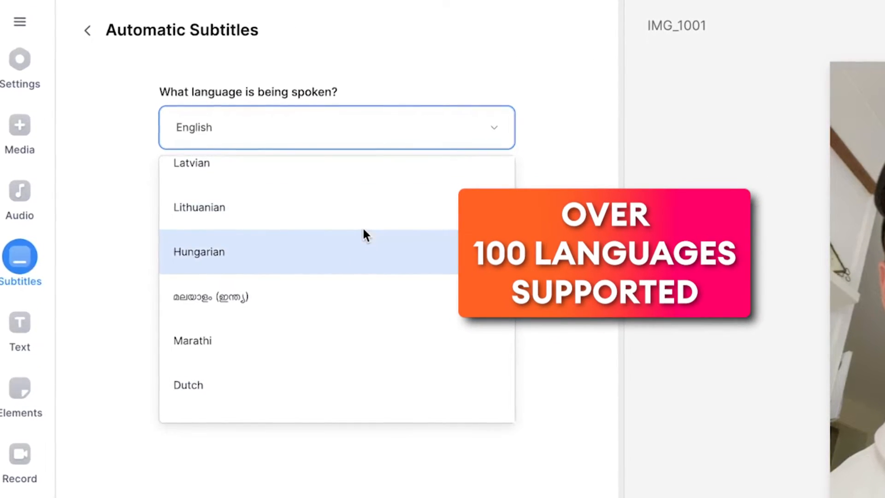
scroll(down, 3)
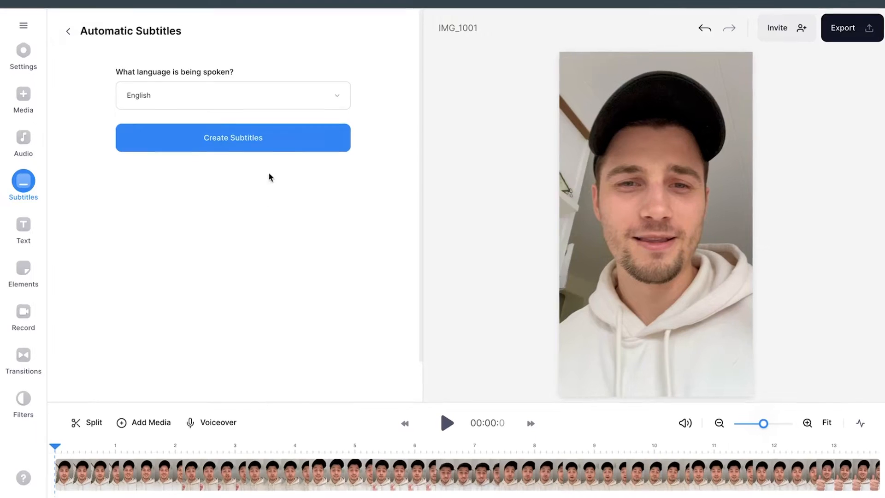
click(233, 137)
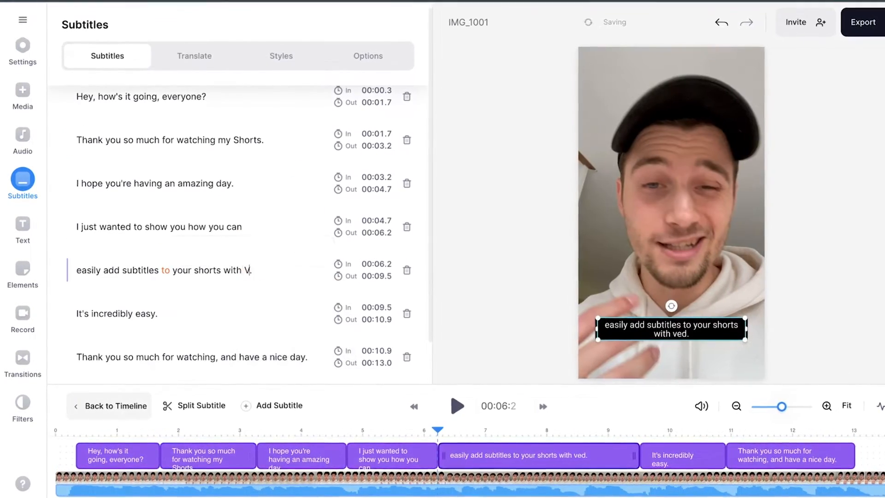
Step: Fix the fifth subtitle line's ending so it reads 'with VEED.'
text(EED.)
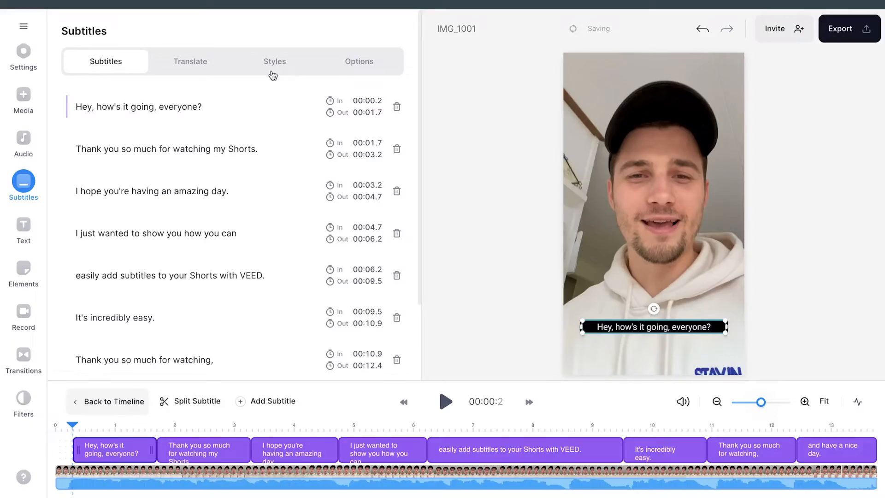
Step: Apply a preset subtitle style with yellow text and a shadow effect
click(274, 61)
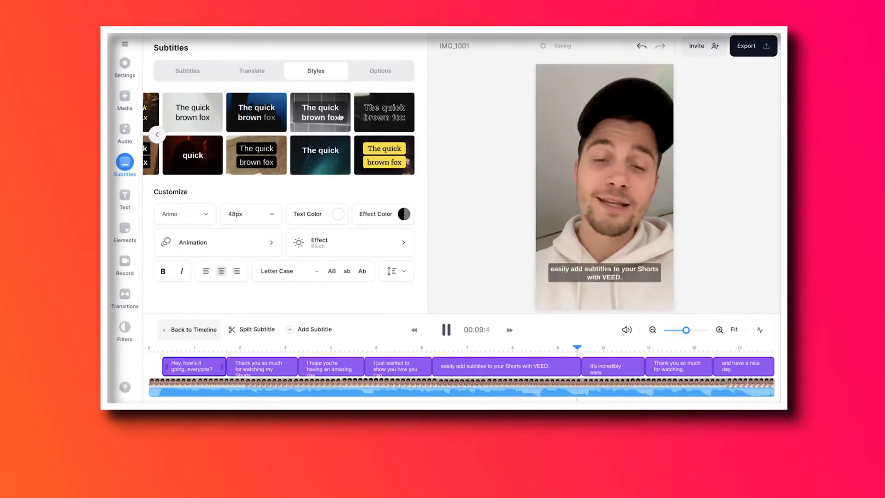
click(337, 214)
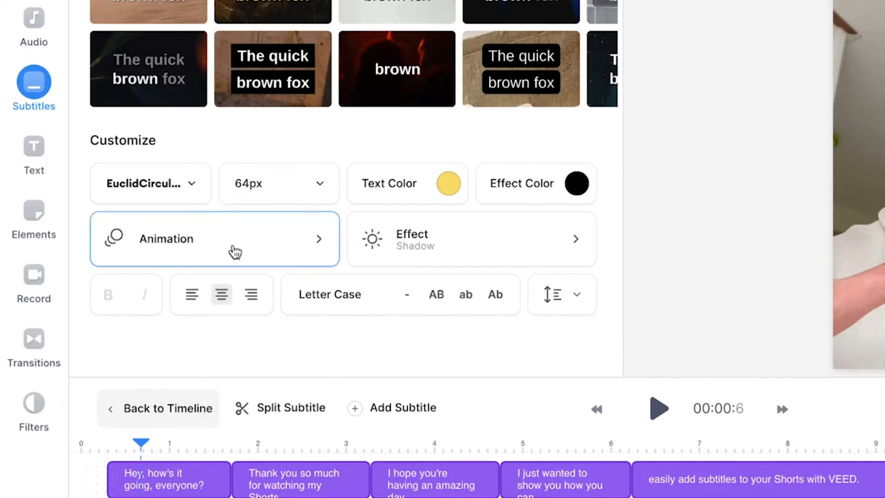
click(213, 239)
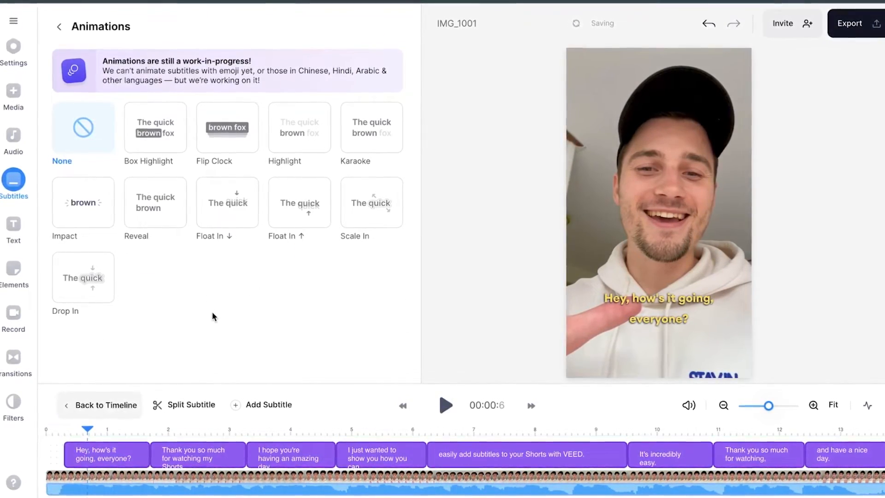
Step: Give the subtitles the Drop In animation
click(444, 405)
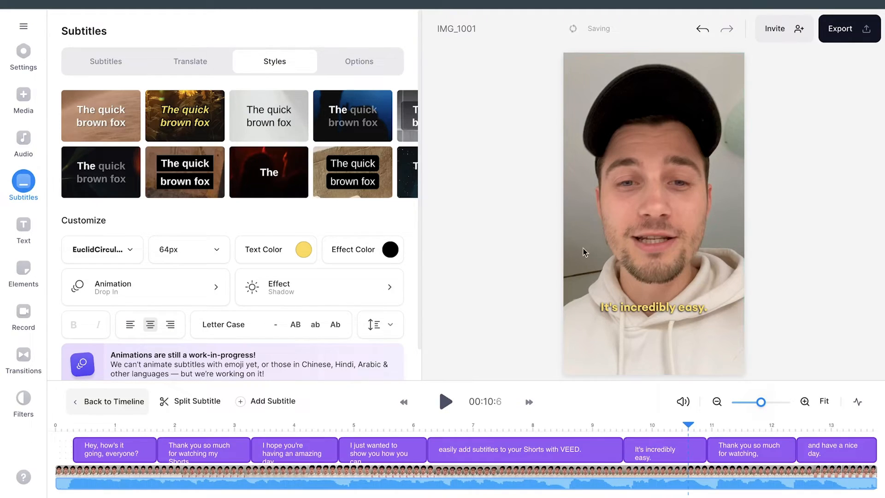
Step: Export the finished vertical video with its animated yellow subtitles
click(849, 29)
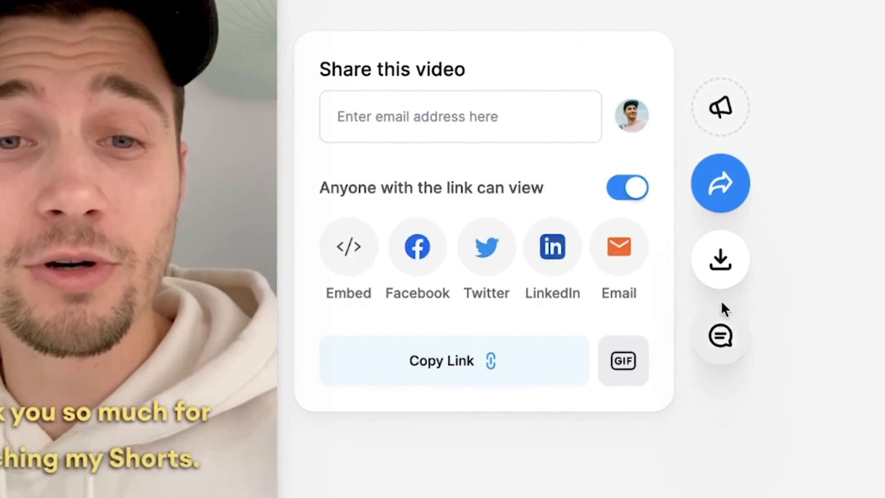
Step: Show the MP4 / MP3 / GIF download format choices on the share page
click(719, 259)
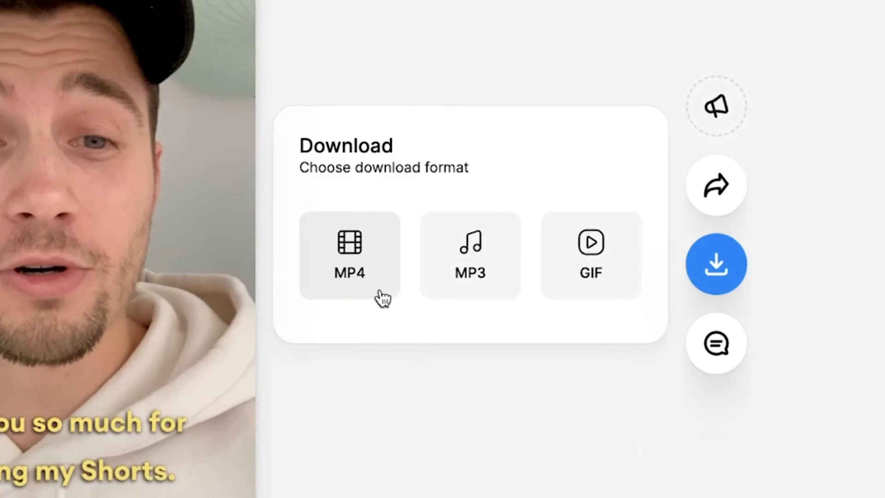